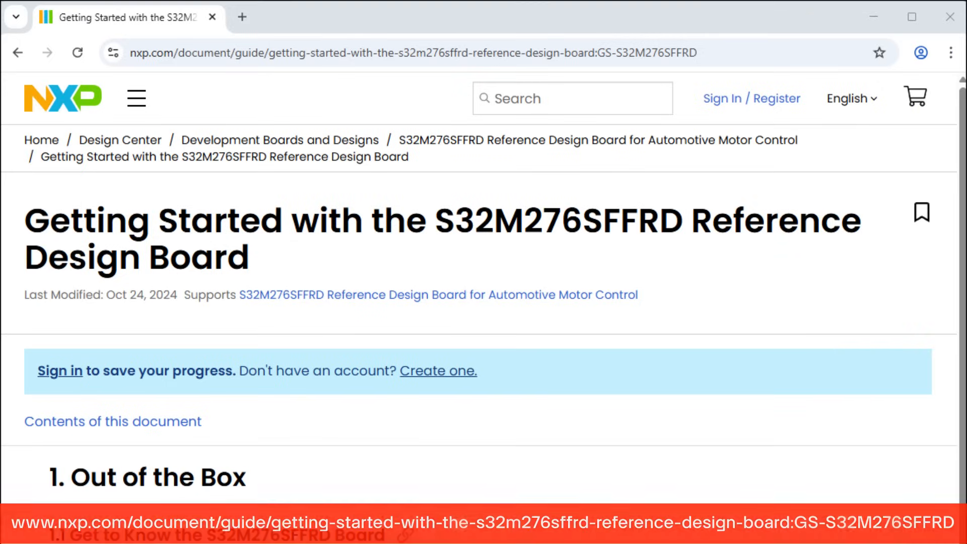
- Scroll down the NXP getting-started guide before moving to the FreeMASTER sensorless project
scroll("down", 3)
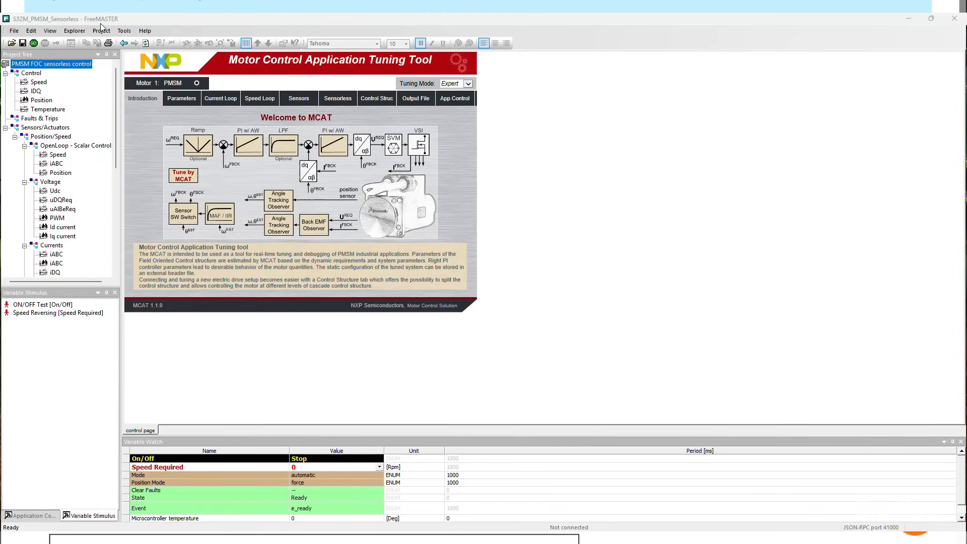
- Switch to the PMSM App Control page and switch the motor ON, which trips a fault
left_click(55, 52)
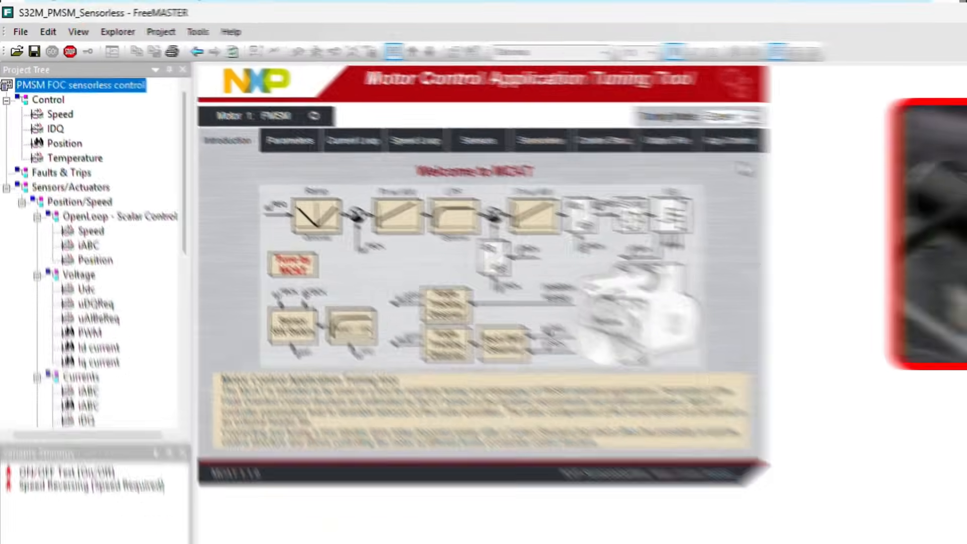
left_click(456, 97)
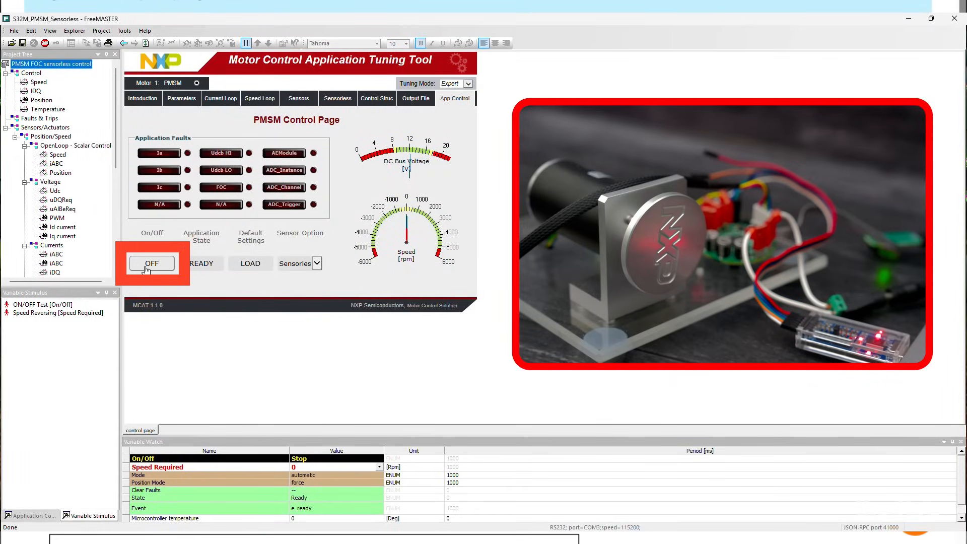
left_click(151, 263)
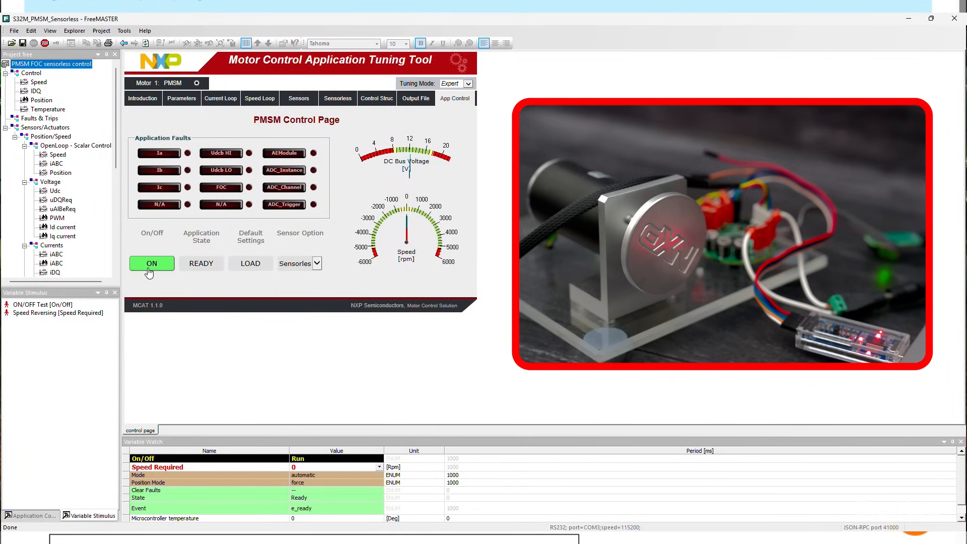
left_click(202, 263)
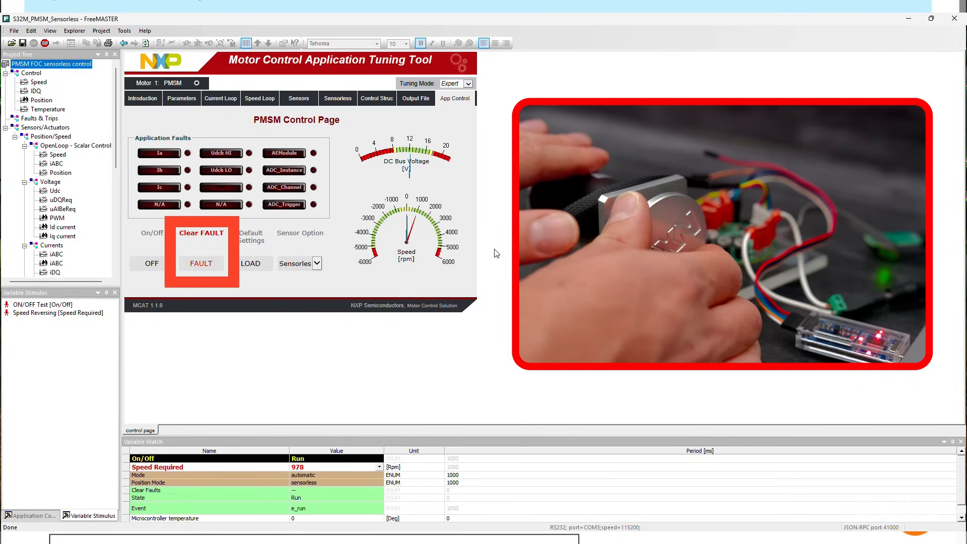
- Clear the FAULT and switch the motor ON again so it reaches the running state
left_click(202, 263)
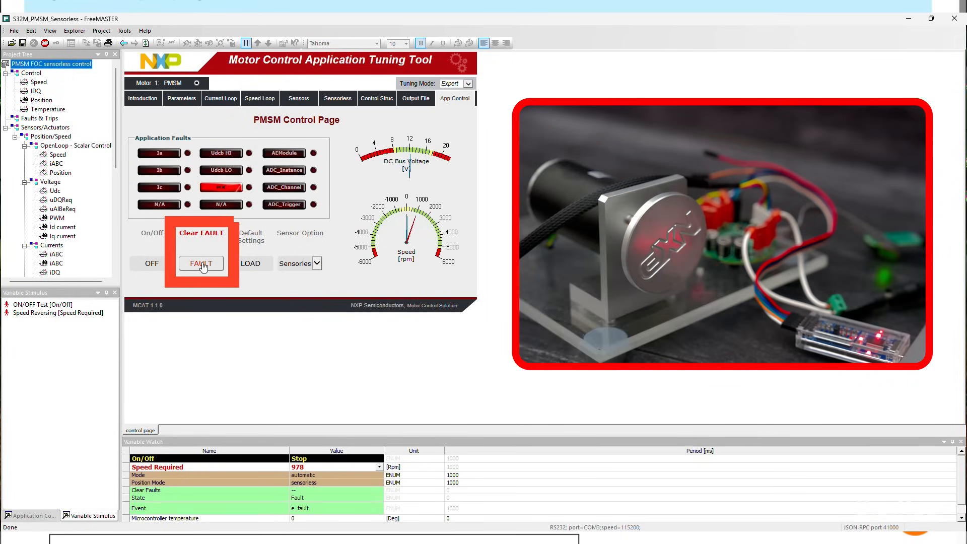
left_click(200, 263)
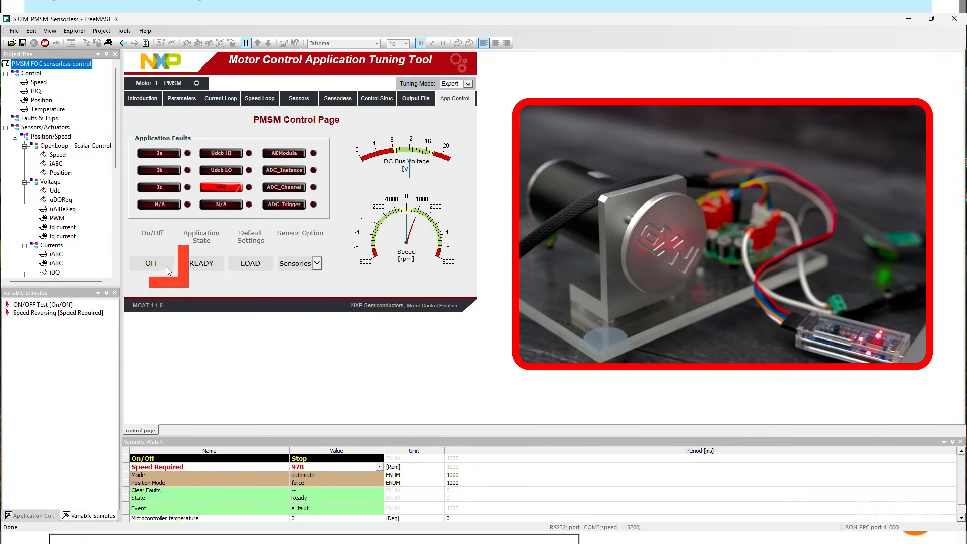
left_click(153, 263)
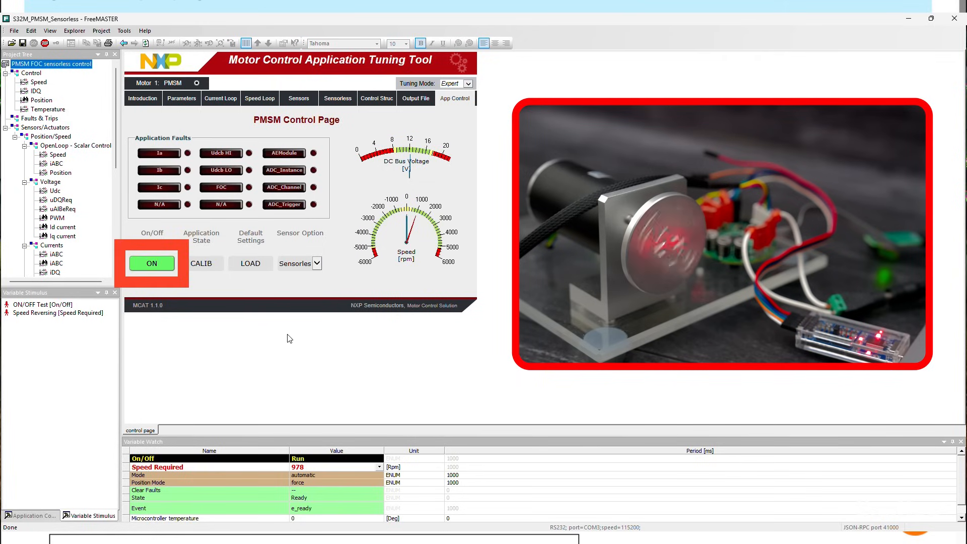
left_click(152, 263)
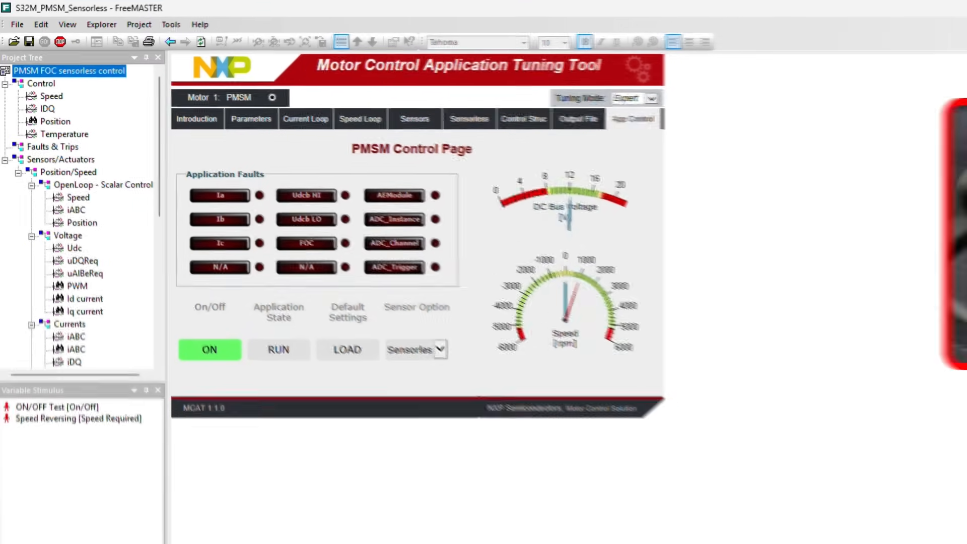
- Show the Input Application Parameters page with the motor parameters and fault trigger values
left_click(255, 120)
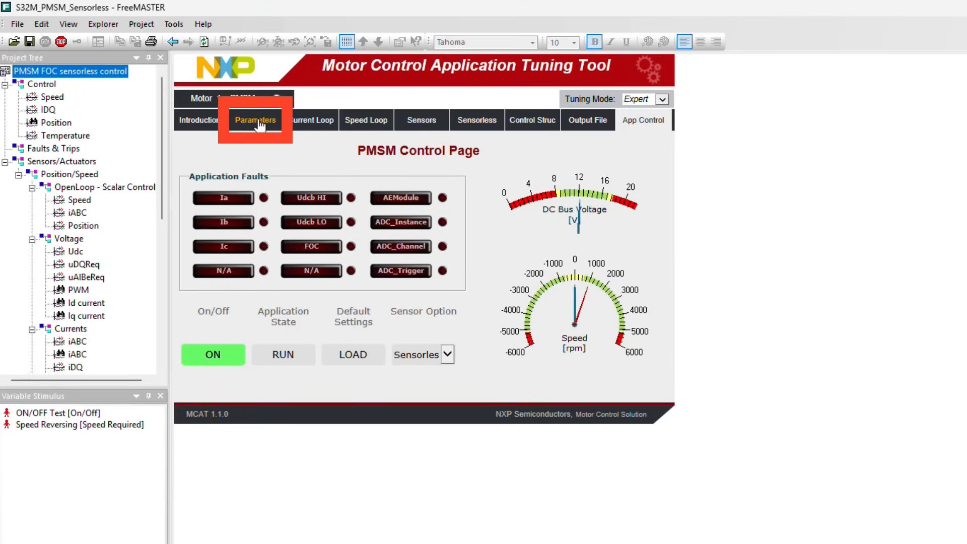
left_click(255, 120)
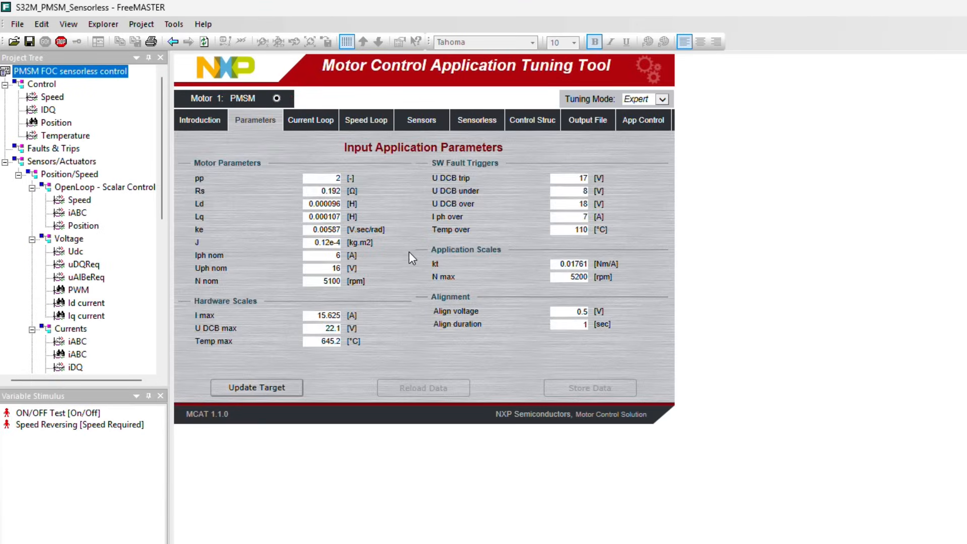